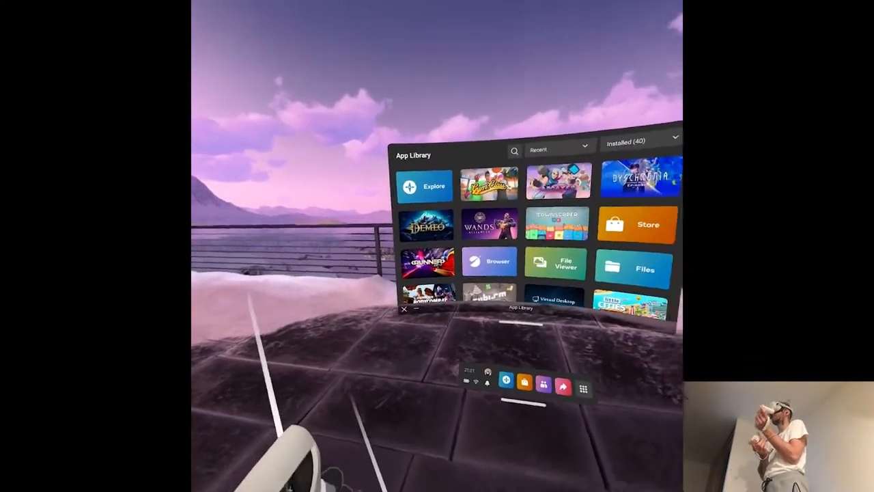
mouse_move(437, 245)
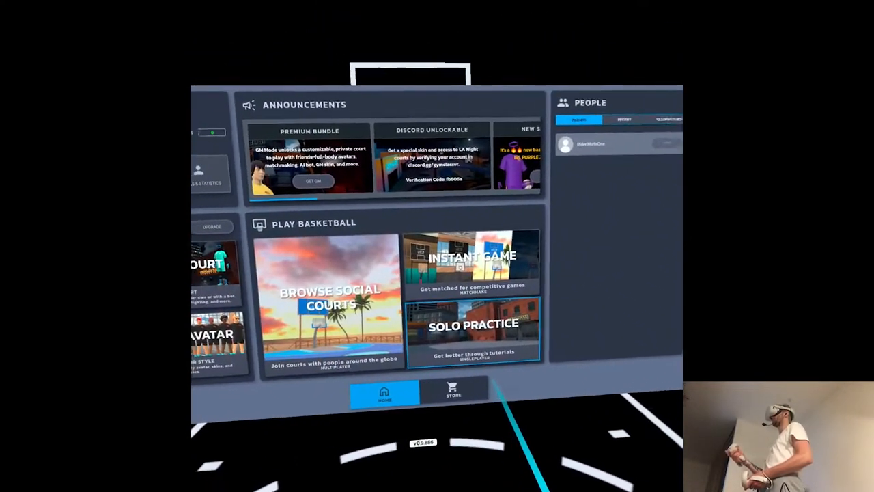
Step: Start Solo Practice from the Play Basketball home menu, loading the outdoor court tutorial
click(473, 322)
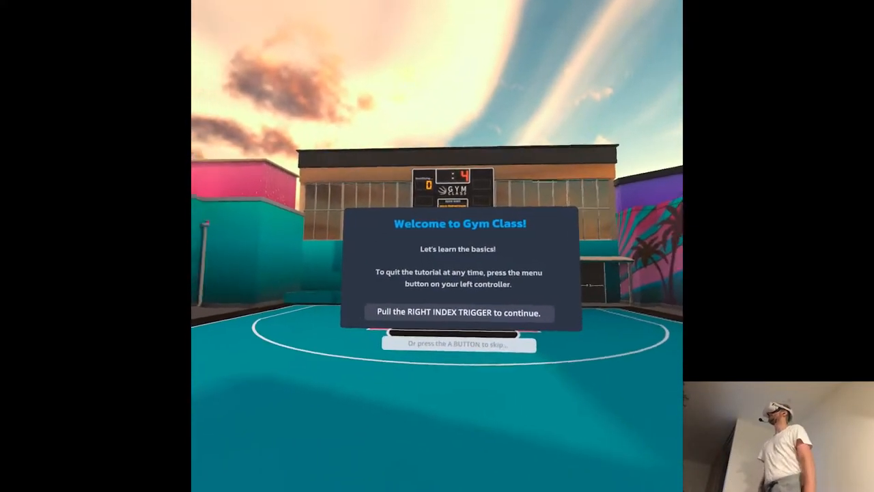